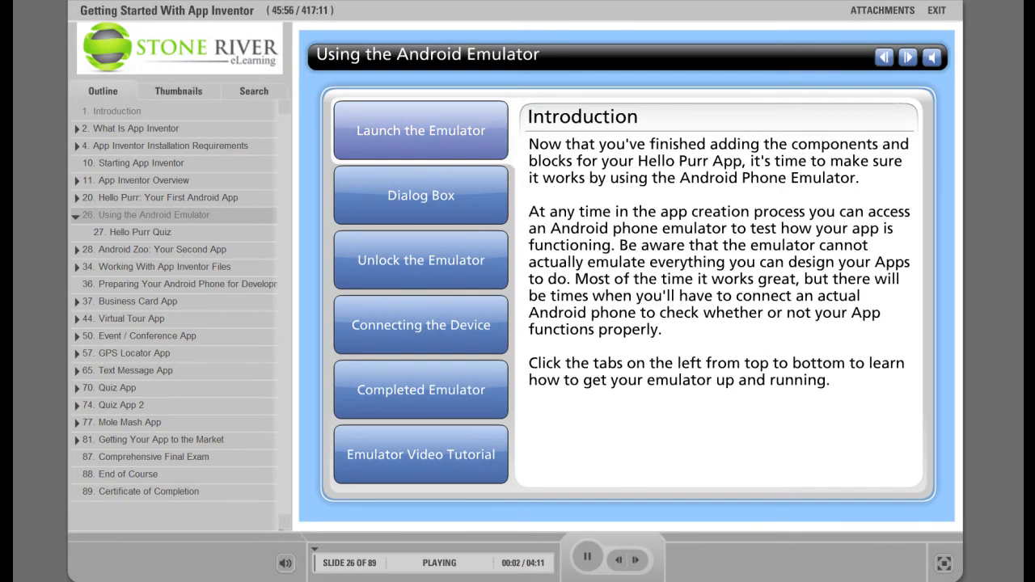
# Open 'Business Card App Continued' at sub-slide 3, 'Accessing the Internet: The Blocks Part 2'.
pyautogui.click(420, 130)
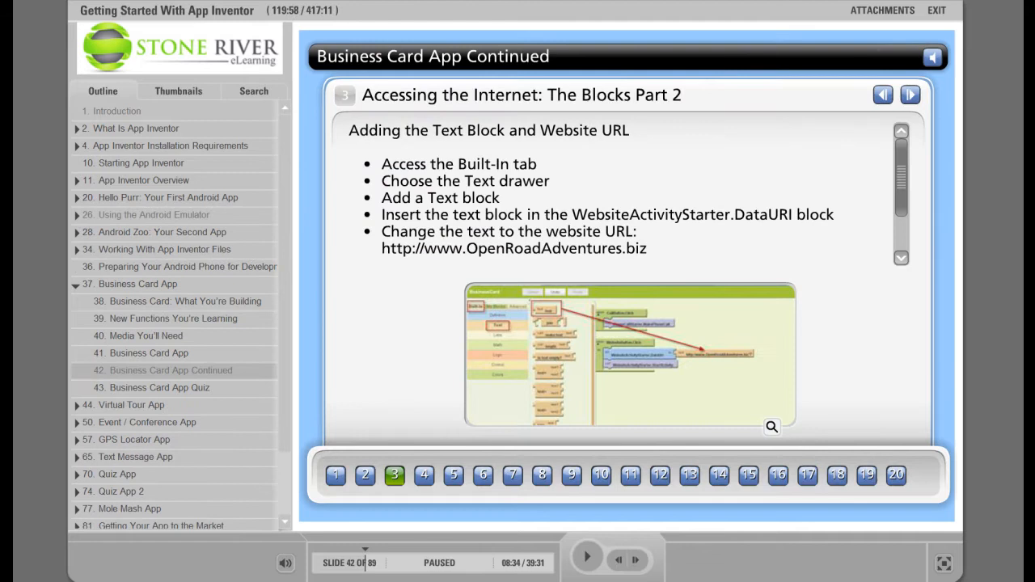
pyautogui.click(770, 430)
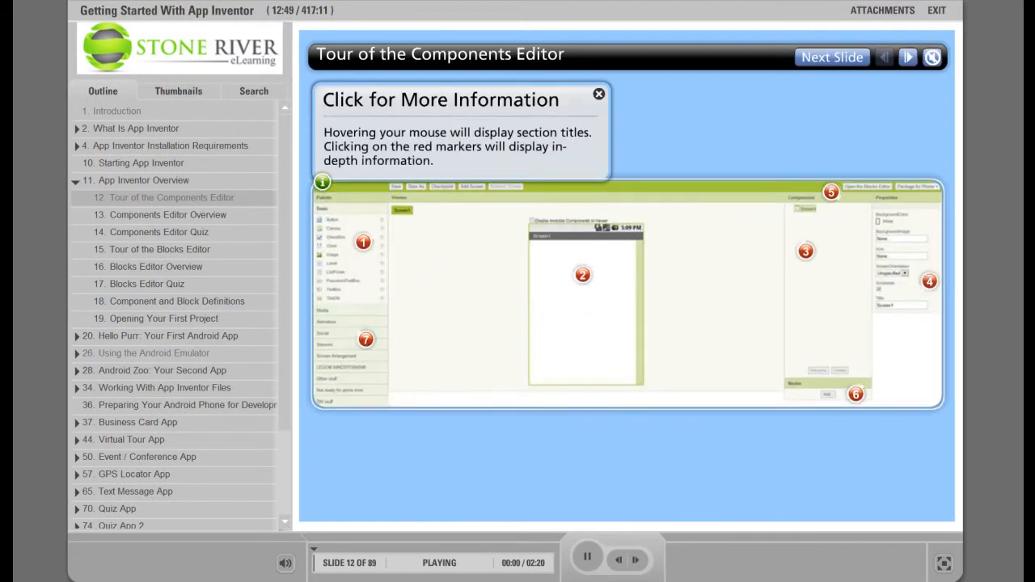
# Select sub-slide 4, 'Watch the Steps', to play its embedded video.
pyautogui.click(582, 274)
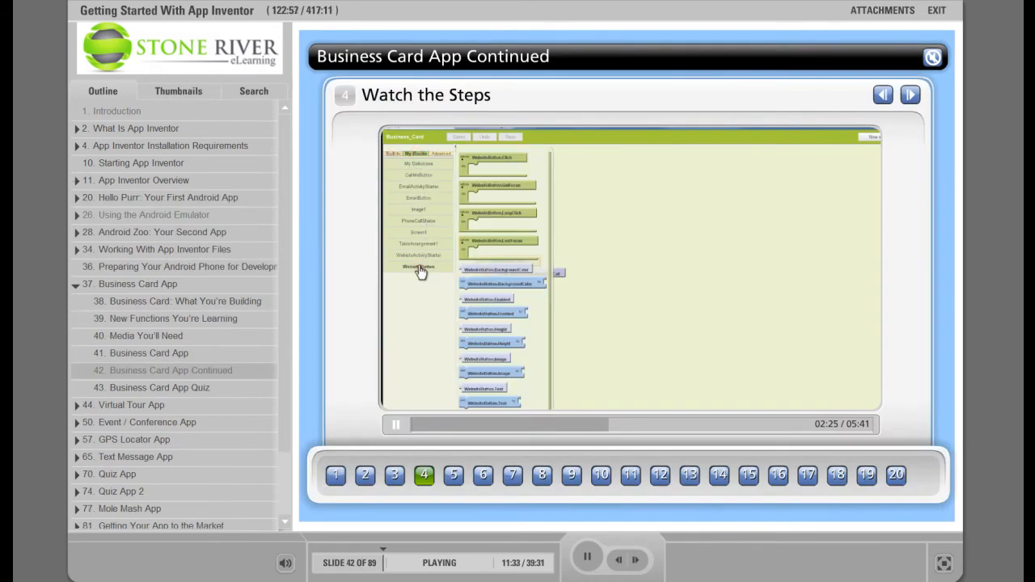
pyautogui.moveTo(465, 162)
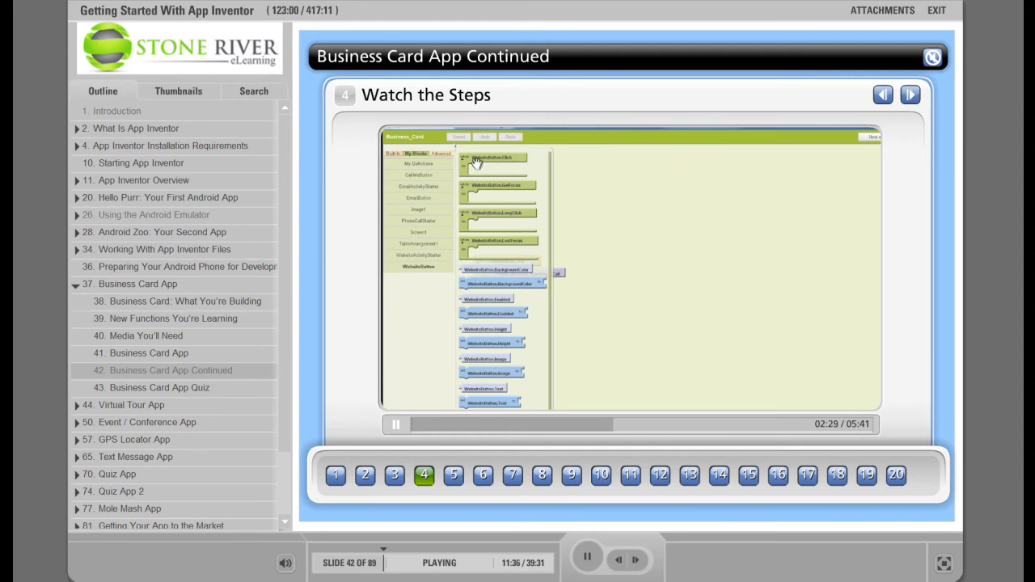